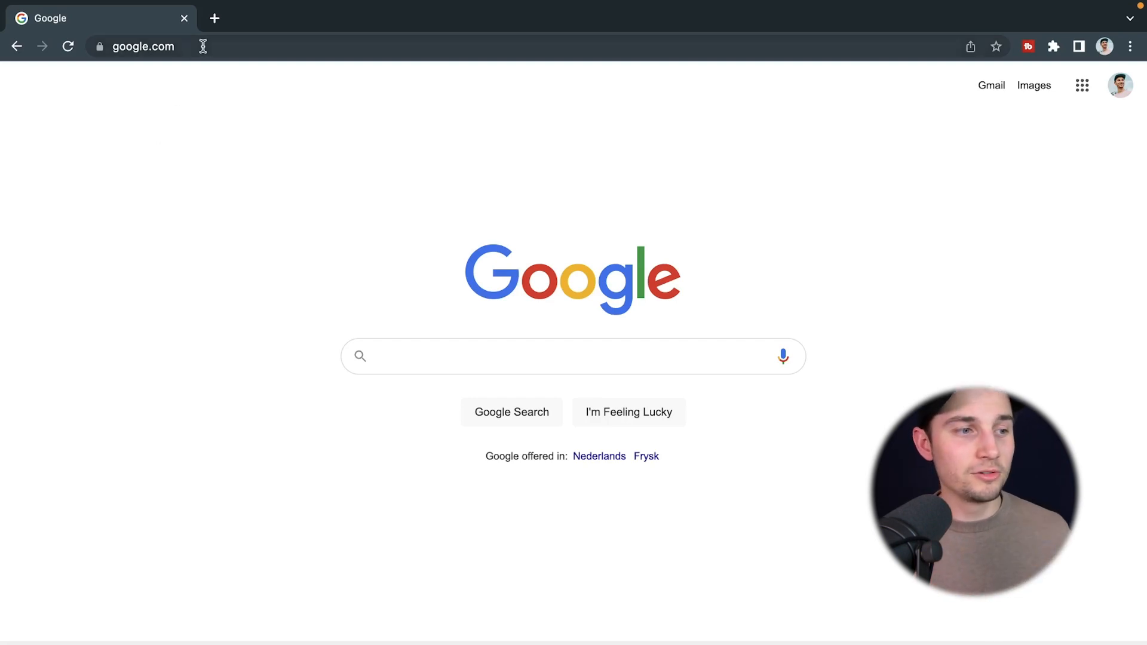
Step: Navigate the browser to veed.new to start a blank VEED project
{"action": "type", "text": "veed.new"}
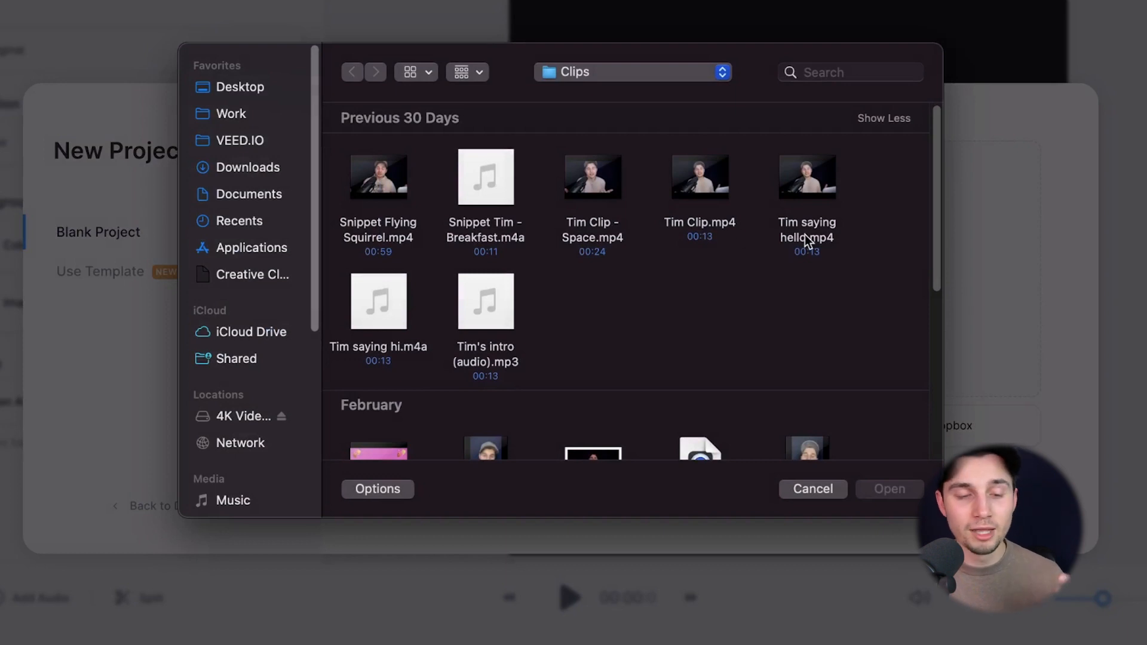
Step: Upload Tim saying hello.mp4 from the Clips folder into the project
{"action": "left_click", "coordinate": [807, 177]}
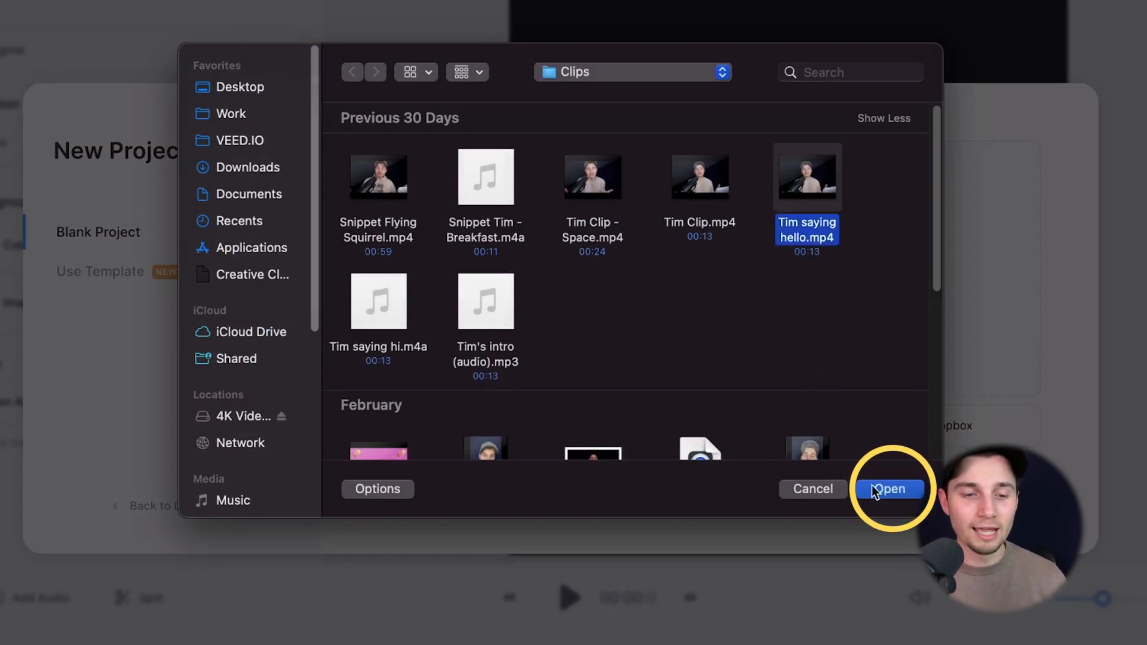
{"action": "left_click", "coordinate": [890, 489]}
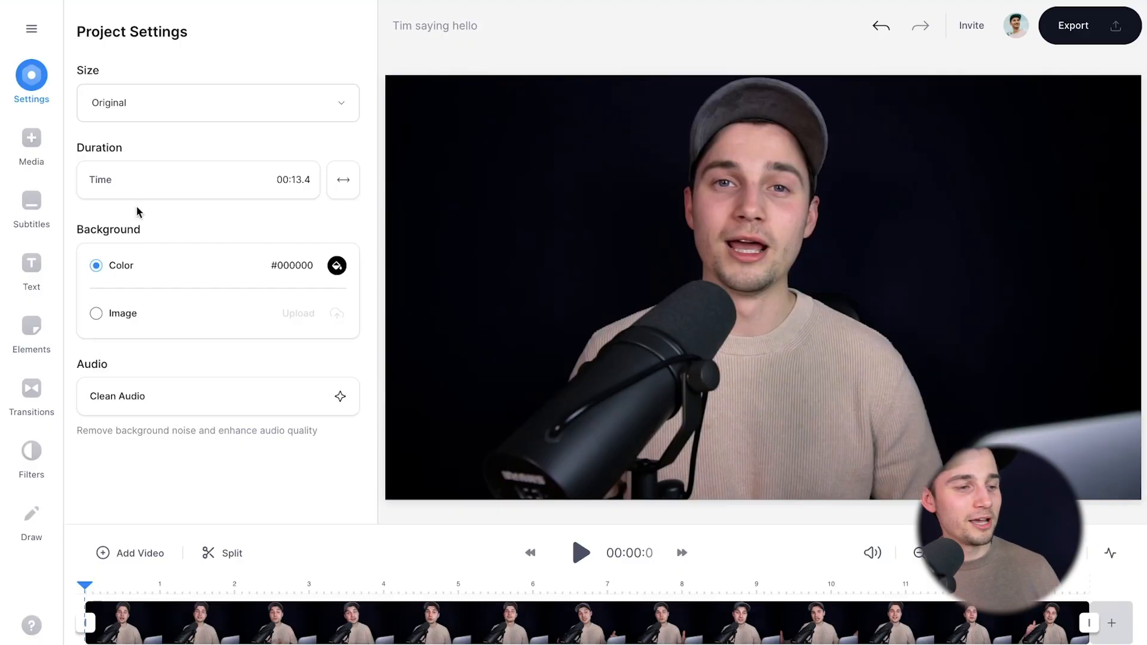
Step: Run Auto Subtitle on the clip with English as the detected language
{"action": "left_click", "coordinate": [31, 206]}
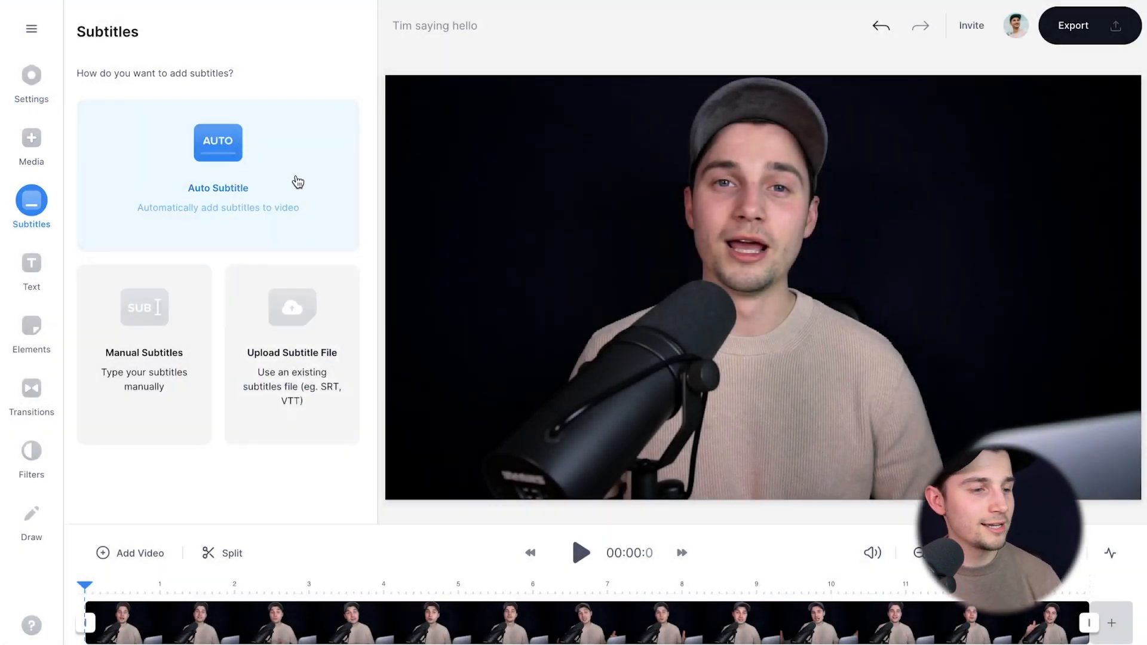
{"action": "left_click", "coordinate": [218, 142]}
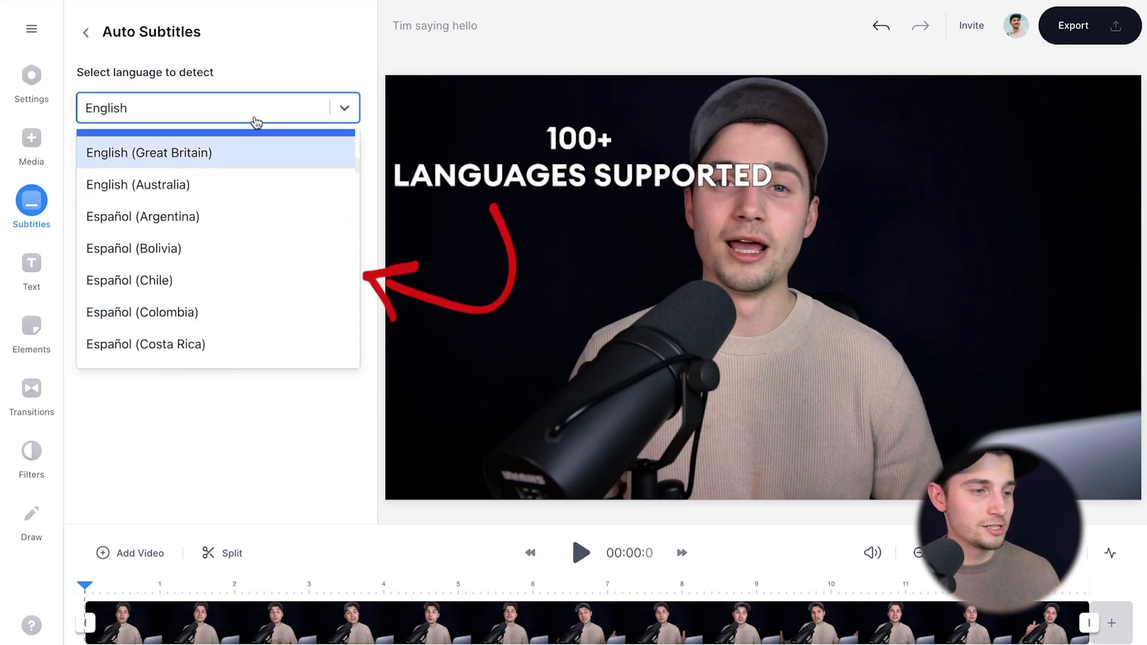
{"action": "left_click", "coordinate": [218, 108]}
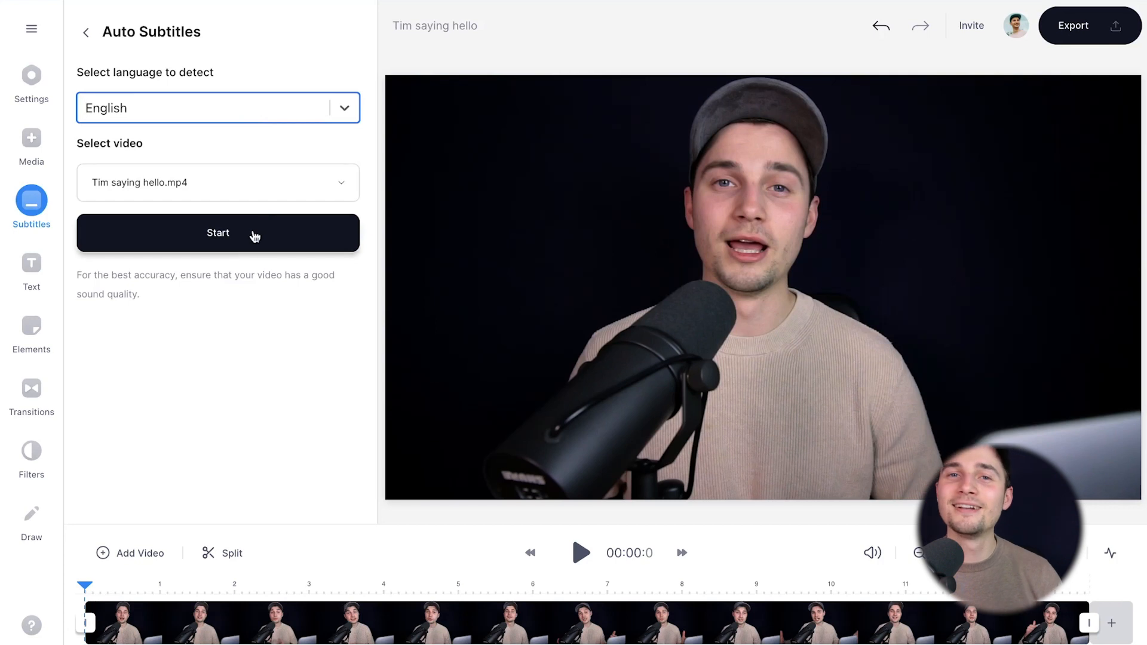
{"action": "left_click", "coordinate": [218, 233]}
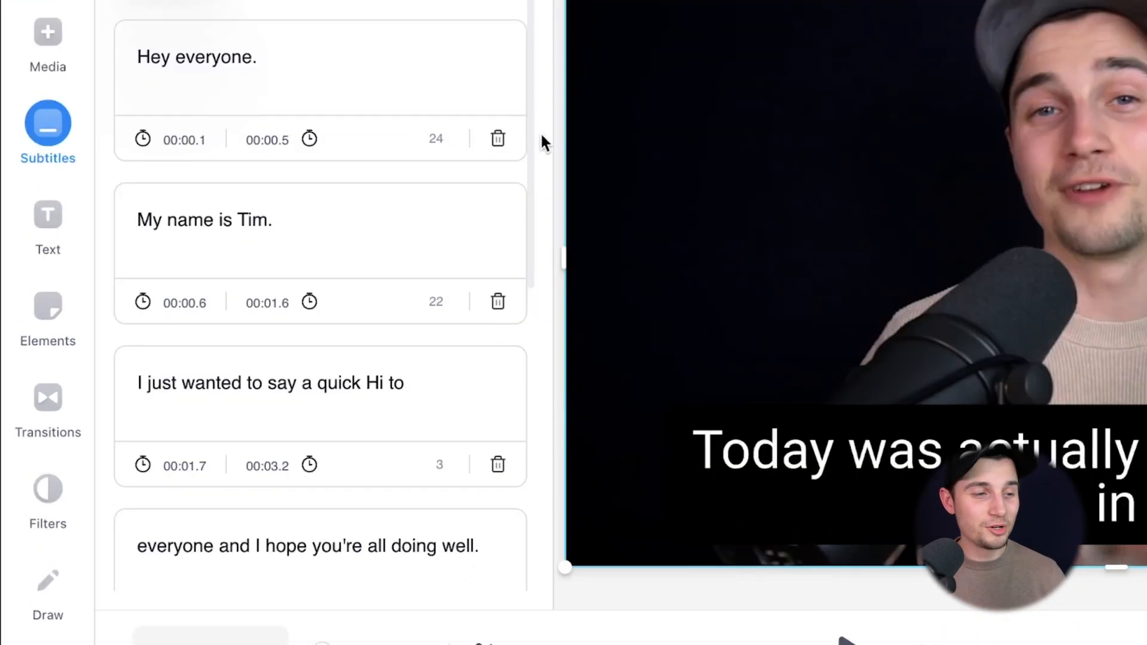
Step: Change 'Hi' to lowercase 'hi' in the third subtitle line
{"action": "scroll", "scroll_direction": "down", "scroll_amount": 3}
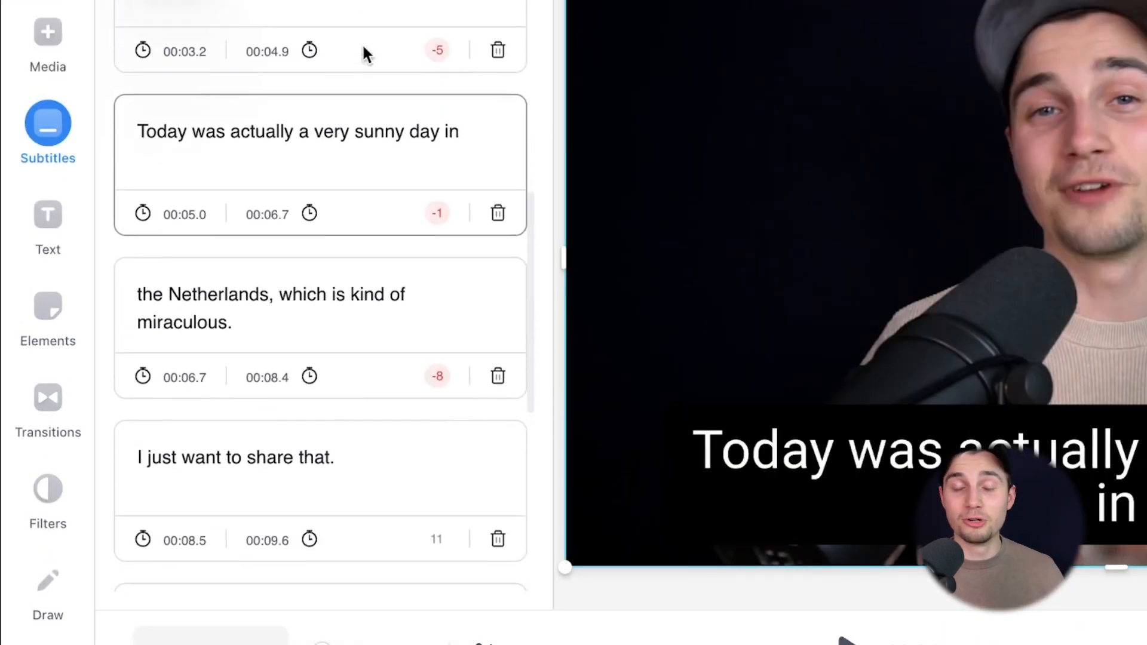
{"action": "scroll", "scroll_direction": "down", "scroll_amount": 3}
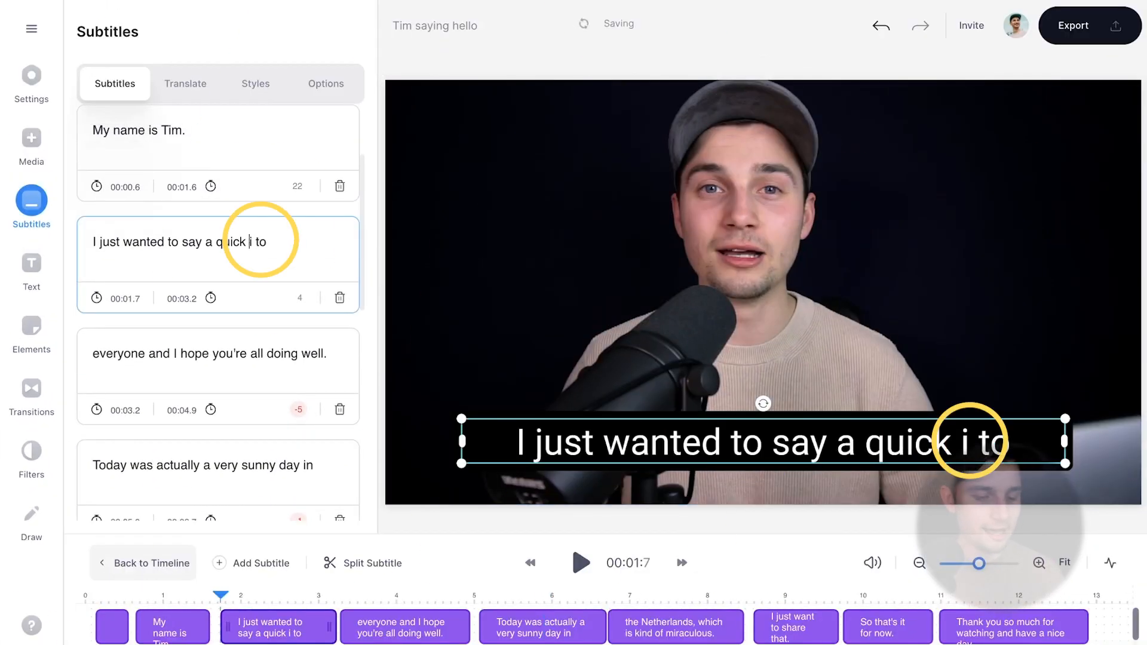
{"action": "type", "text": "h"}
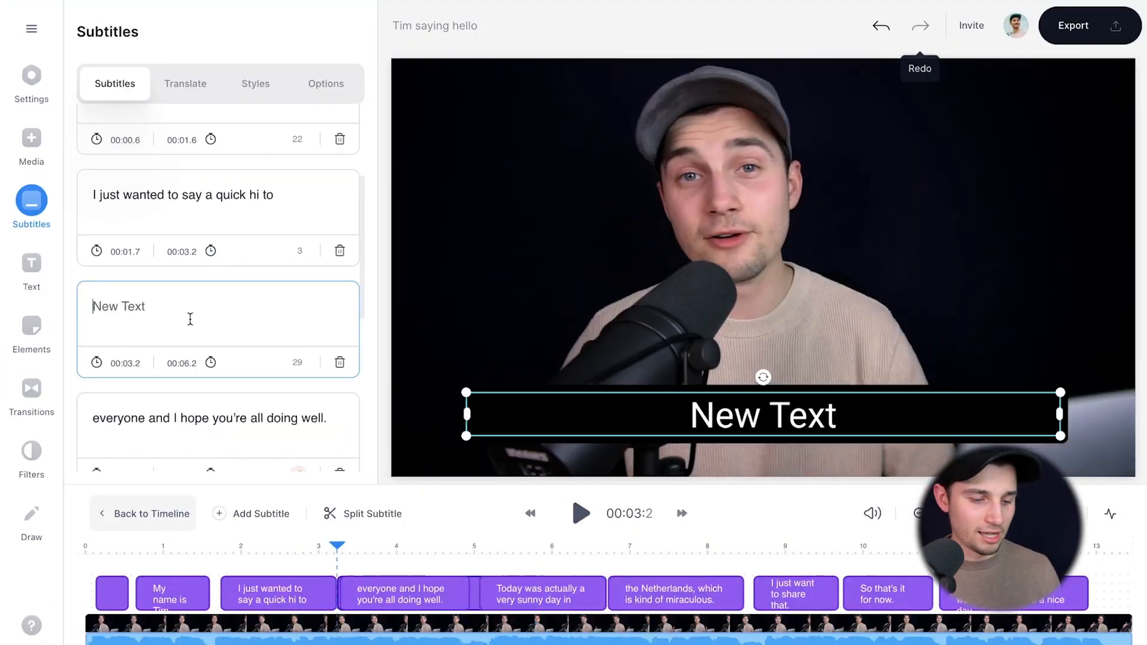
Step: Add a test subtitle 'HI', delete it again, and select the 'everyone and I hope' subtitle
{"action": "type", "text": "HI"}
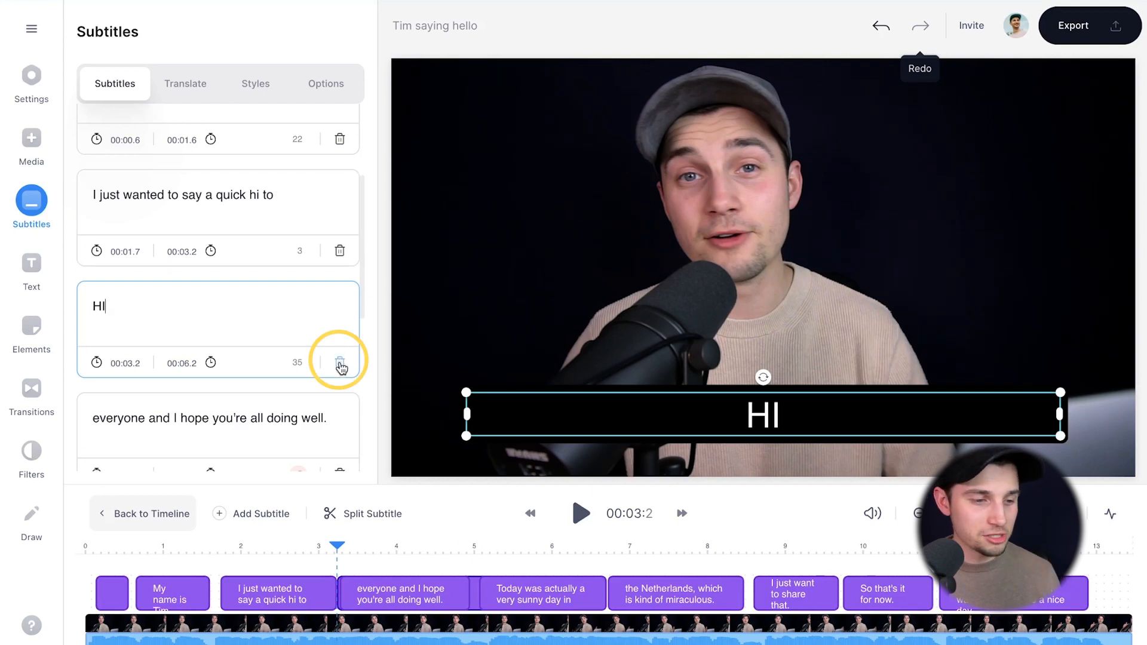
{"action": "left_click", "coordinate": [340, 362]}
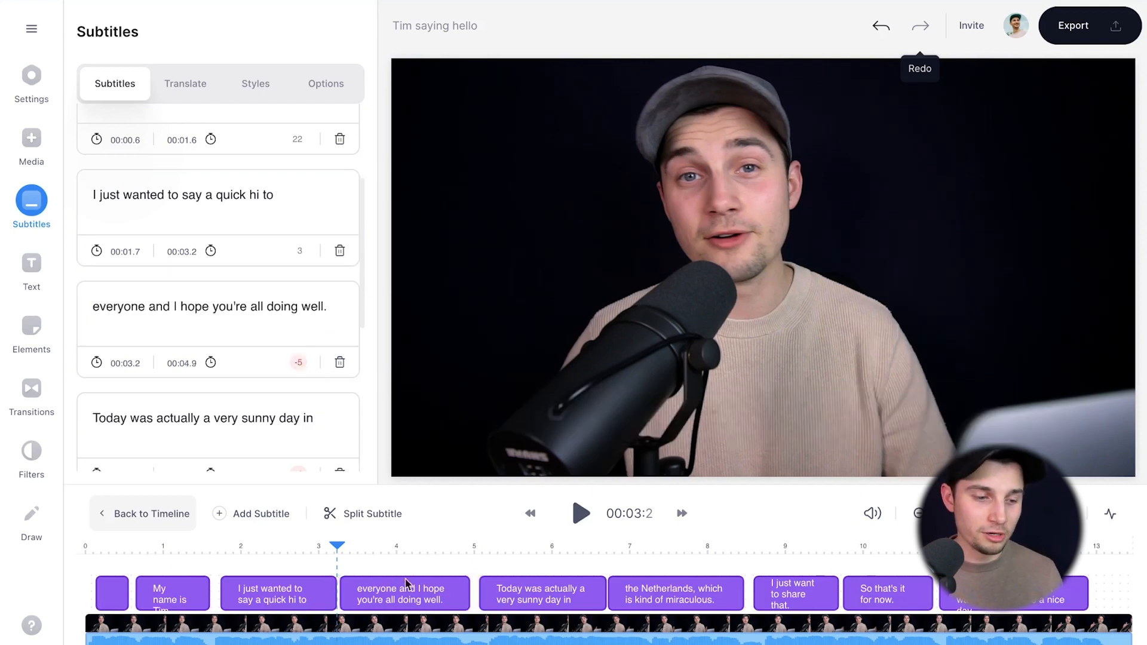
{"action": "right_click", "coordinate": [404, 593]}
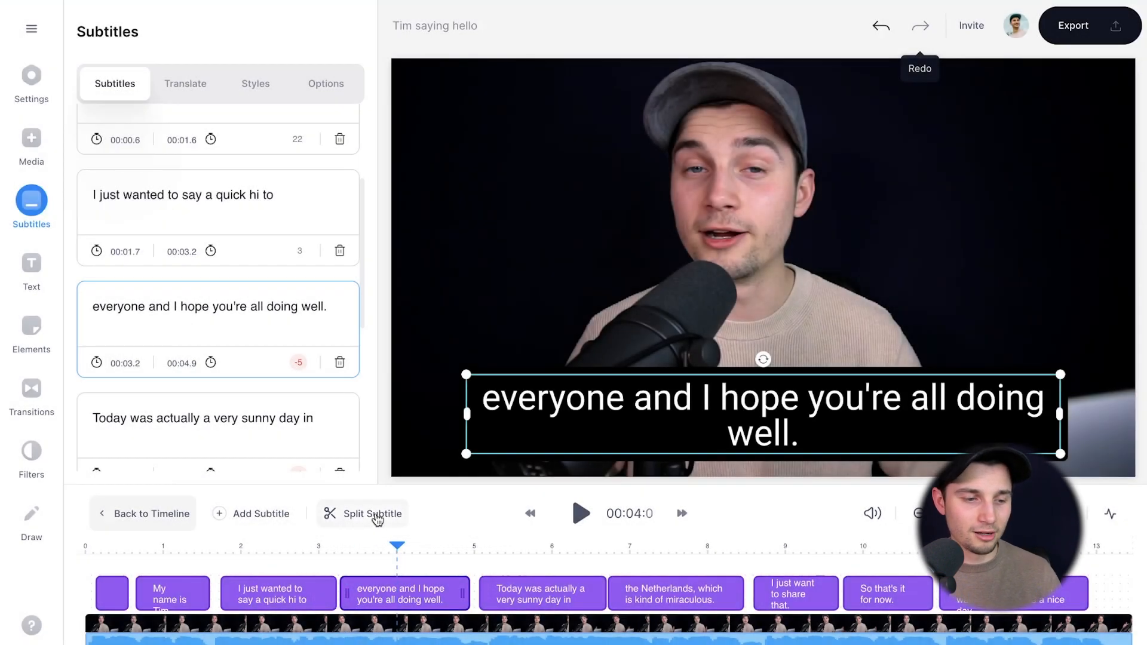
Step: Try Split Subtitle, then drag the 'everyone' subtitle's end to about 00:04.8
{"action": "left_click", "coordinate": [372, 513]}
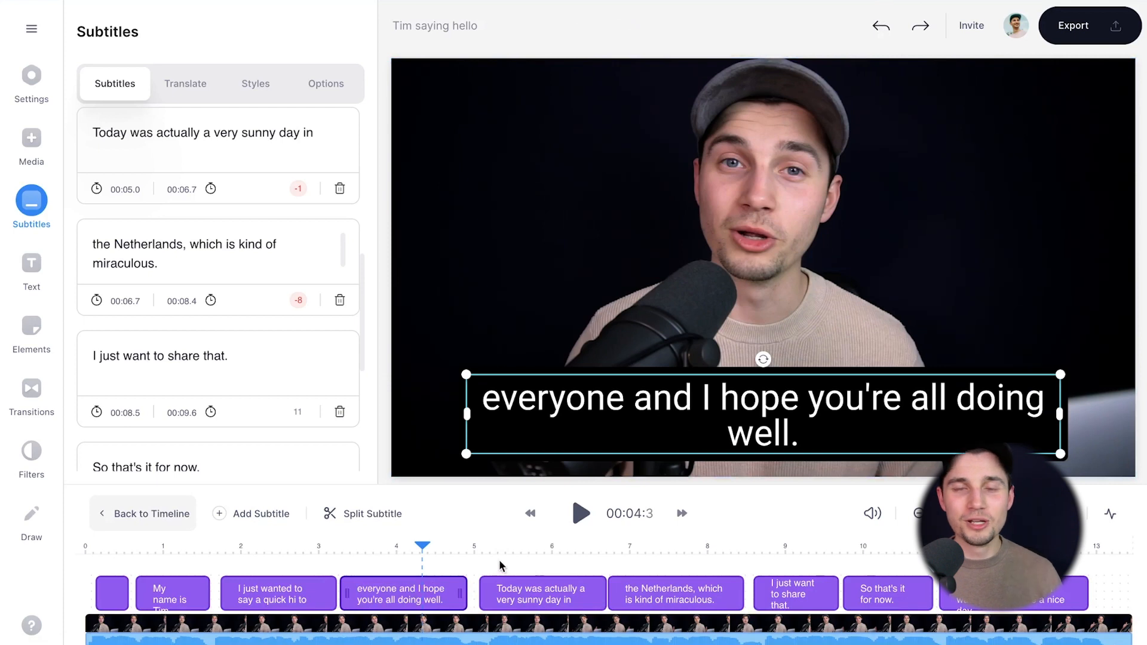
{"action": "mouse_move", "coordinate": [486, 569]}
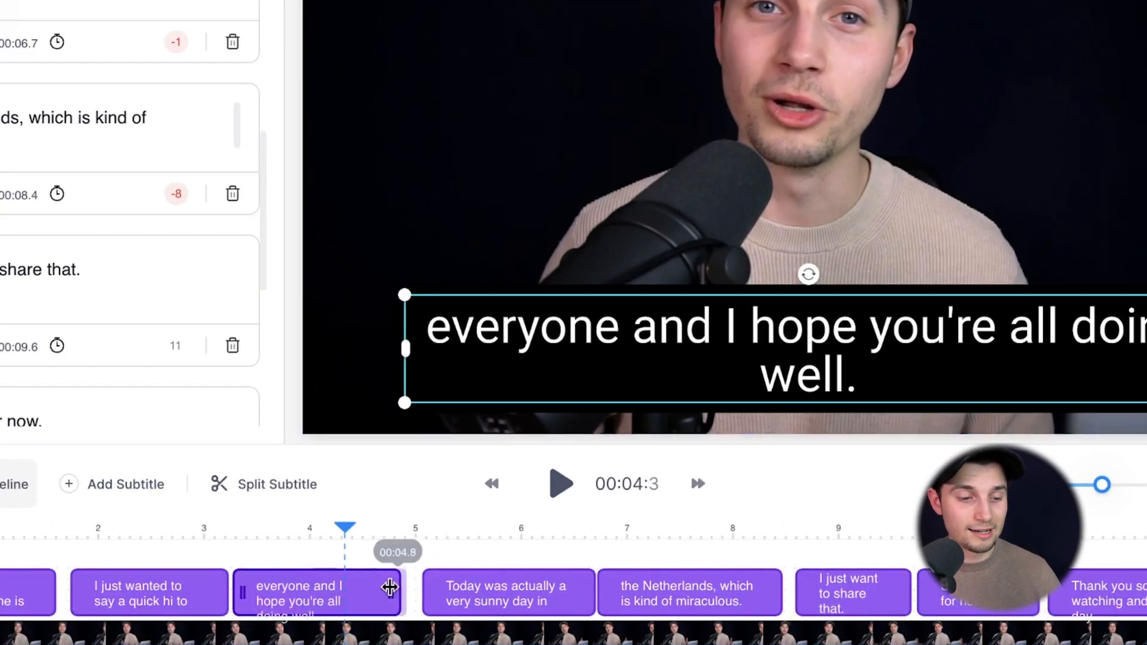
{"action": "left_click_drag", "start_coordinate": [389, 586], "coordinate": [335, 594]}
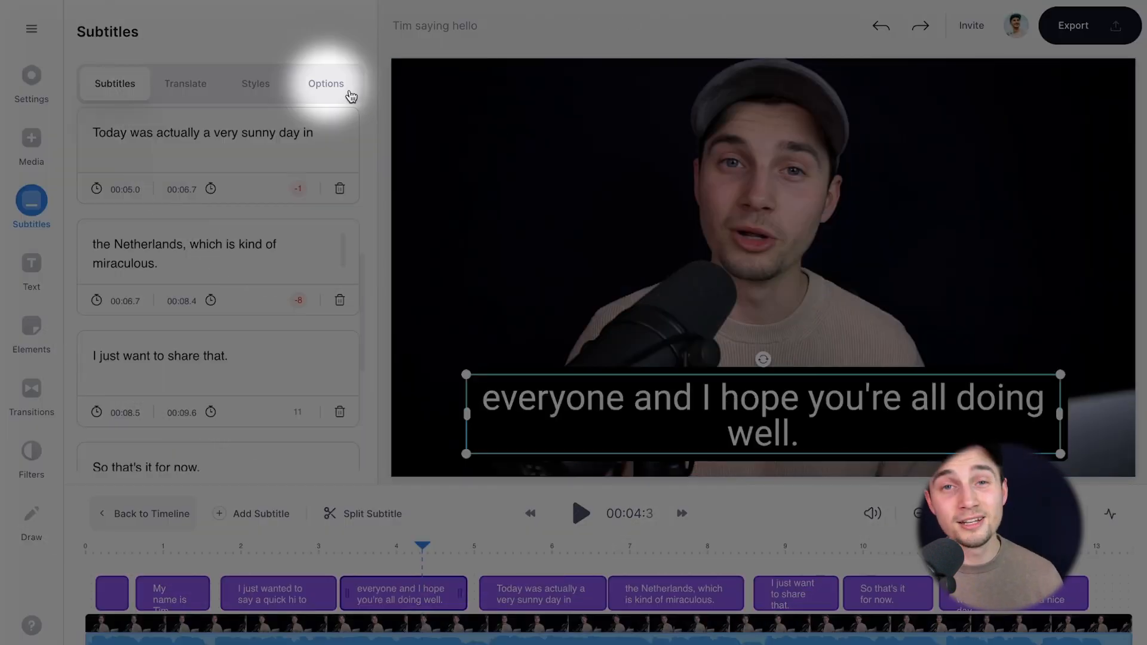
Step: Download the subtitles in .TXT format instead of .SRT from the Options panel
{"action": "left_click", "coordinate": [326, 84]}
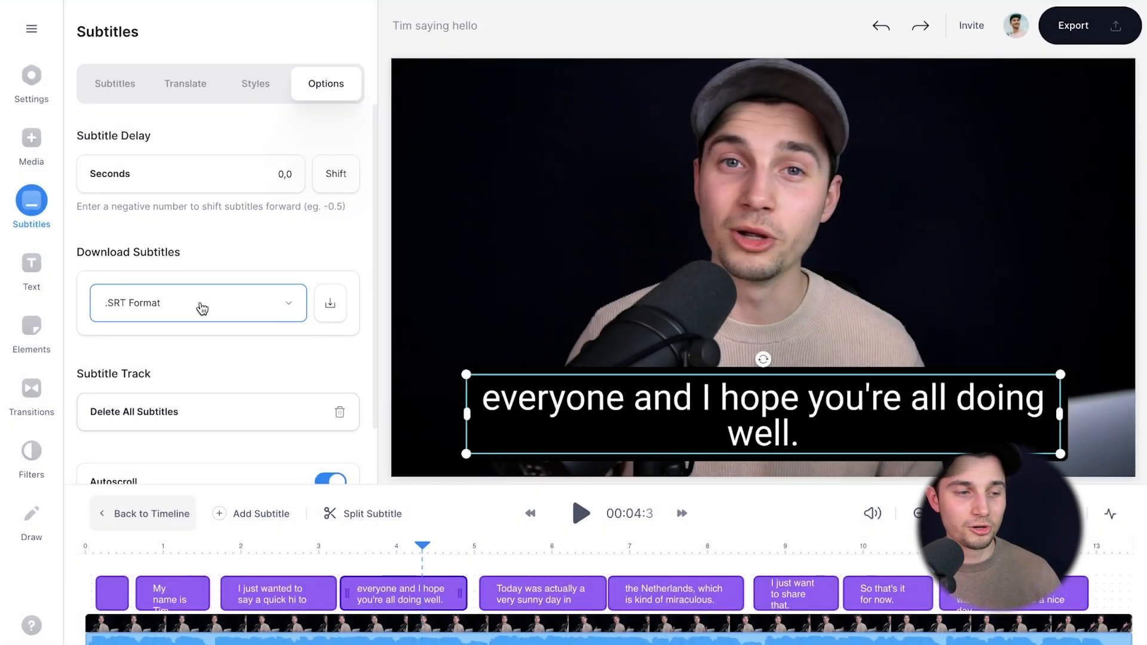
{"action": "left_click", "coordinate": [198, 303]}
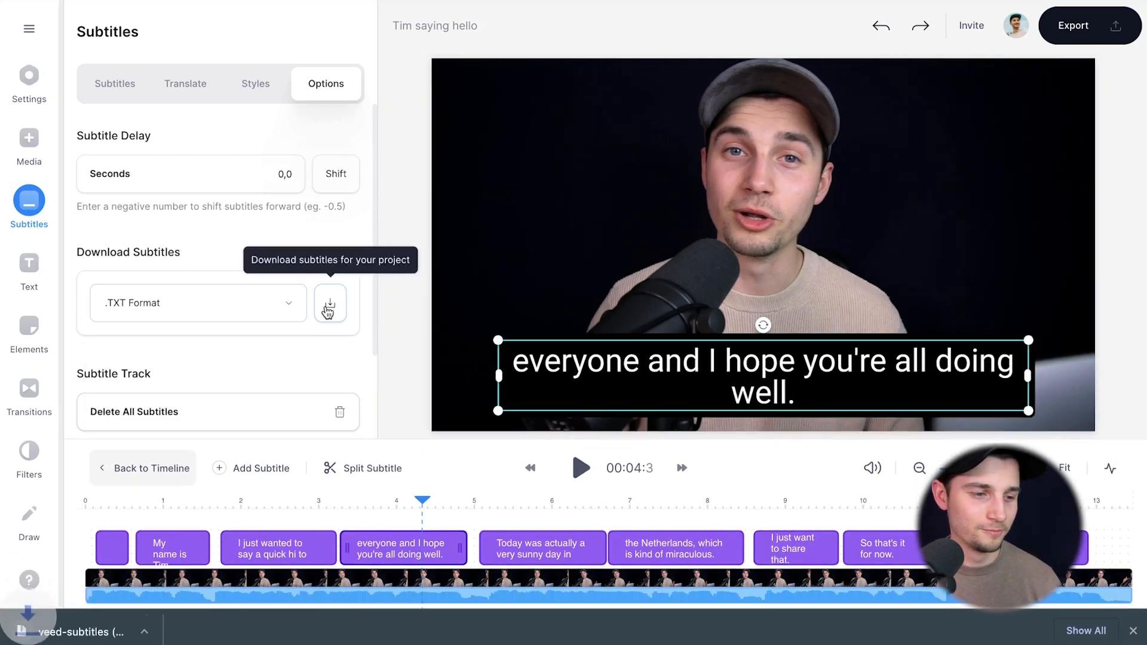
{"action": "left_click", "coordinate": [330, 303]}
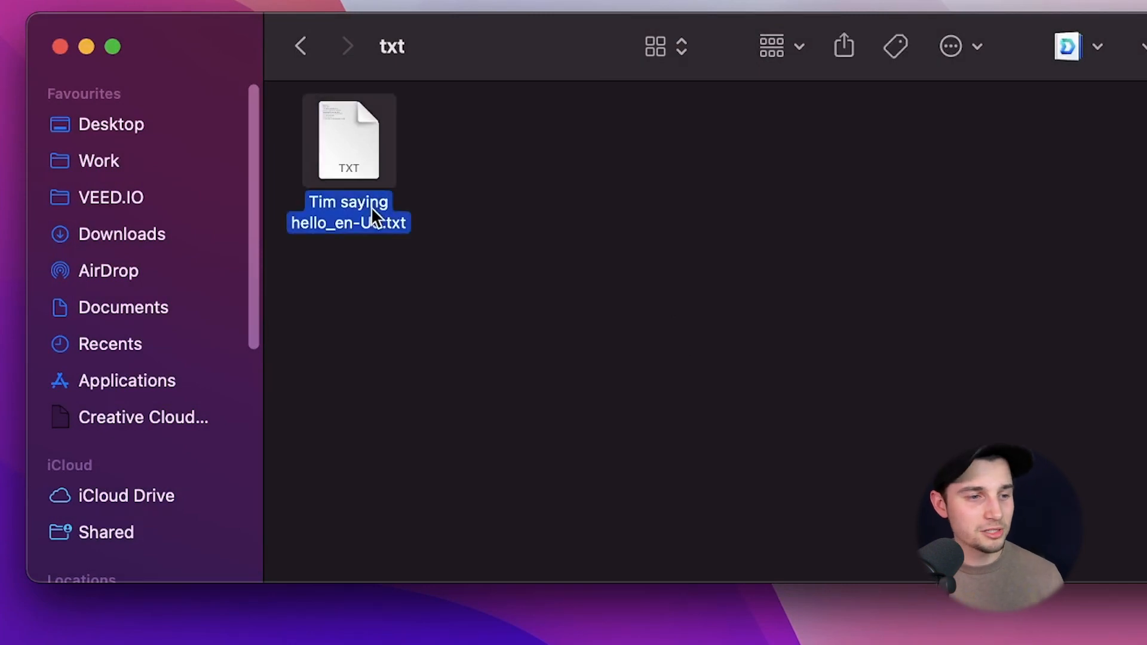
Step: Open Tim saying hello_en-US.txt from Finder in TextEdit
{"action": "double_click", "coordinate": [349, 139]}
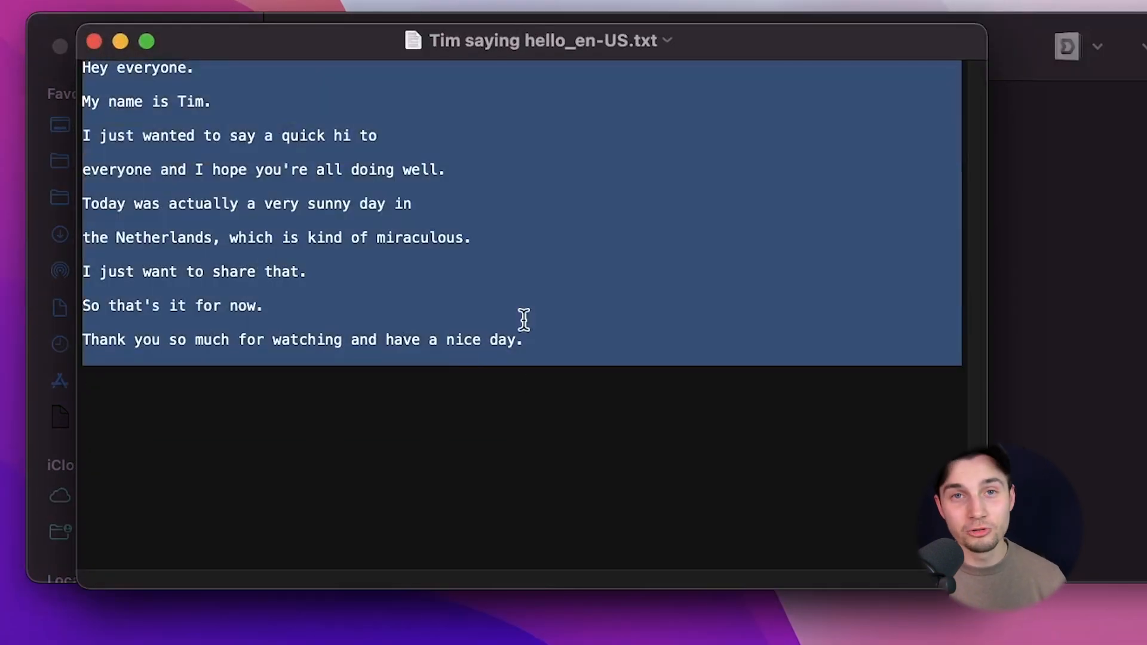